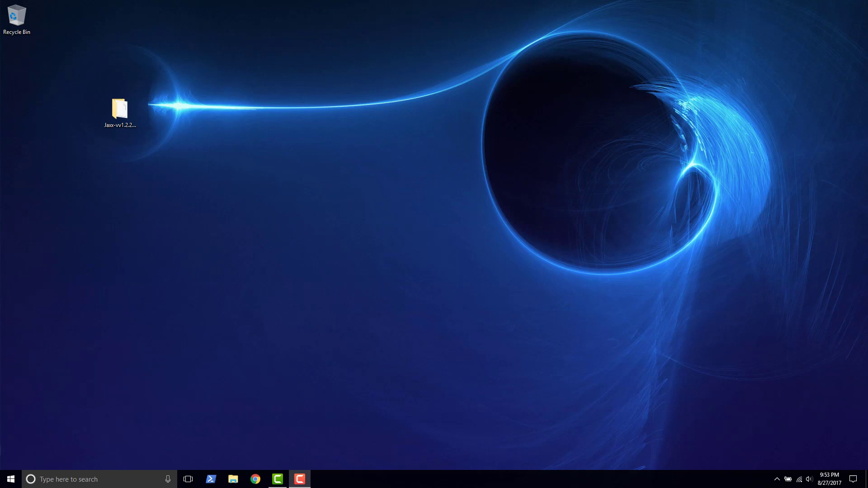
# Open the Jaxx download folder from the desktop.
pyautogui.click(381, 321)
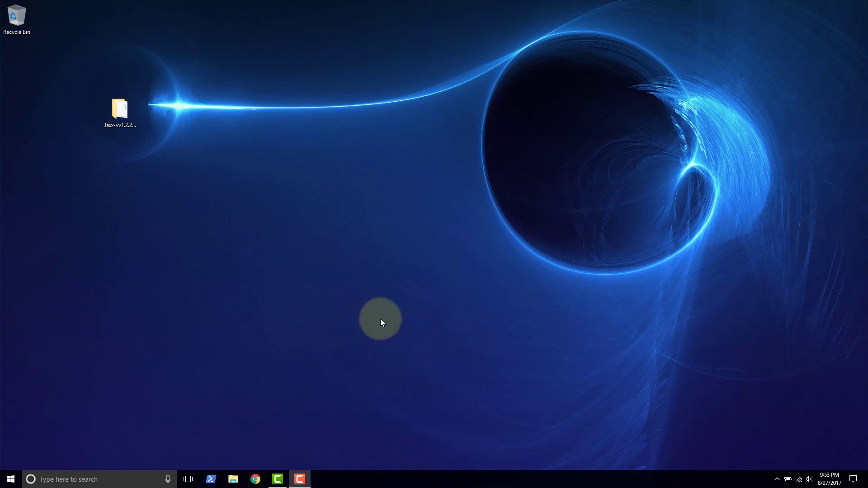
pyautogui.click(119, 110)
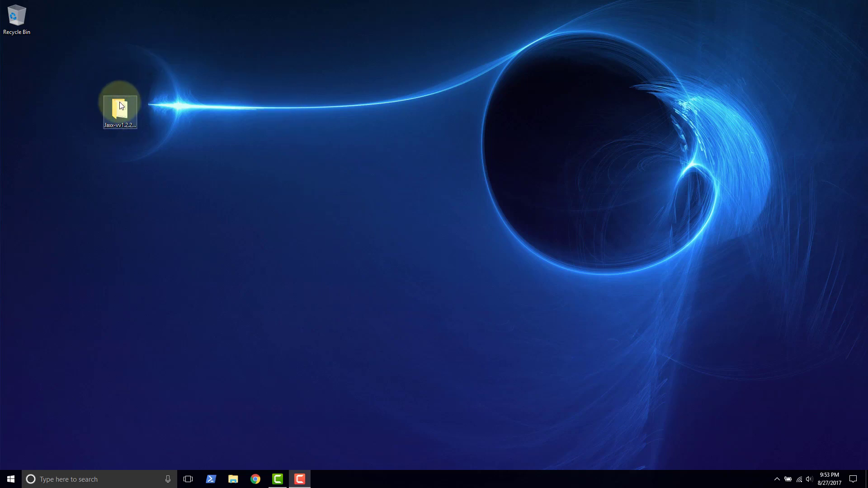
pyautogui.moveTo(112, 135)
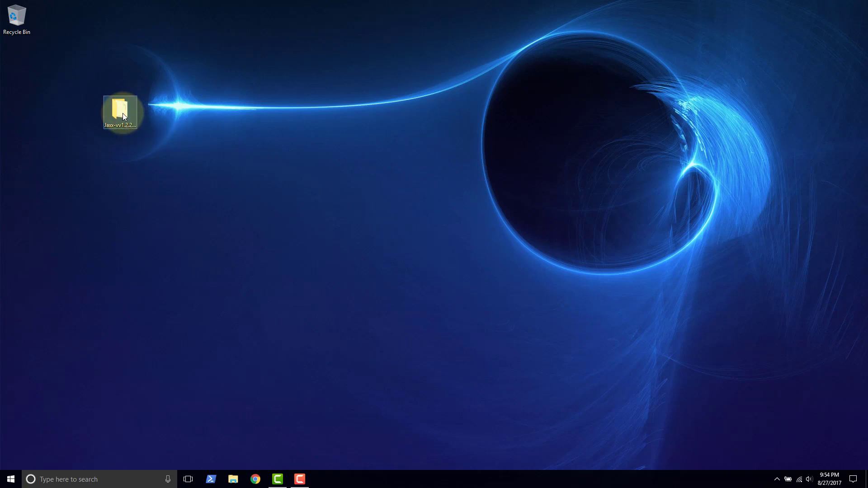
pyautogui.doubleClick(120, 112)
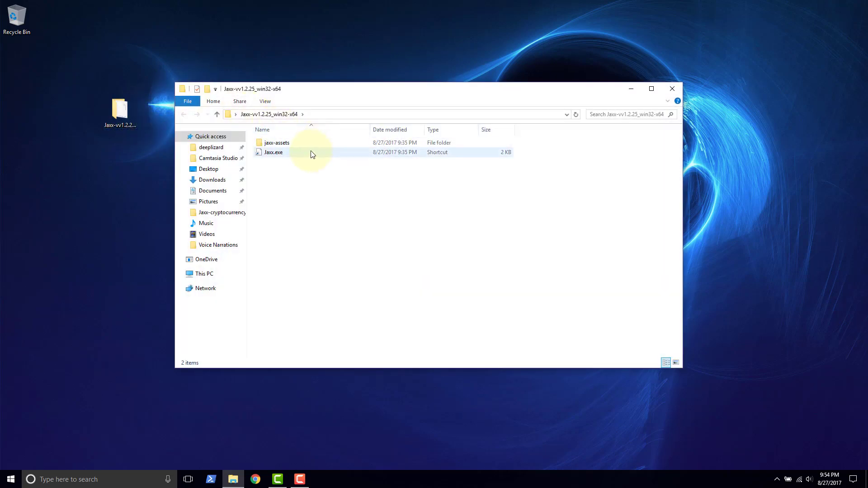
pyautogui.moveTo(302, 159)
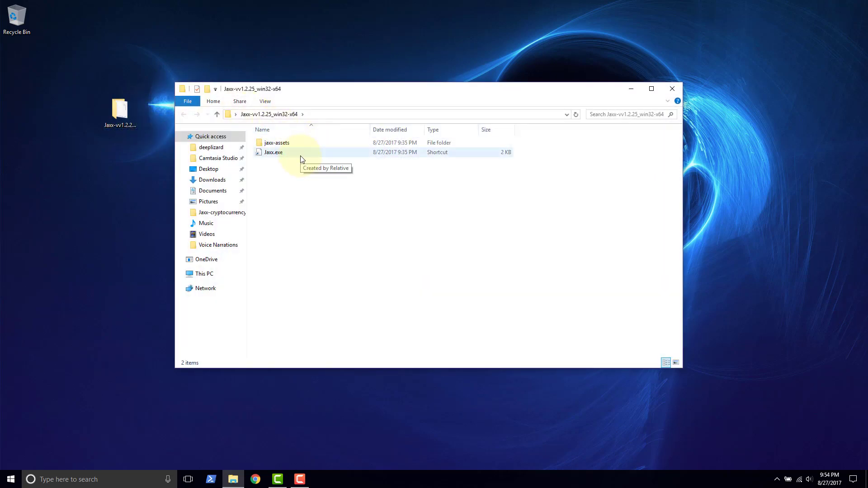
pyautogui.moveTo(318, 155)
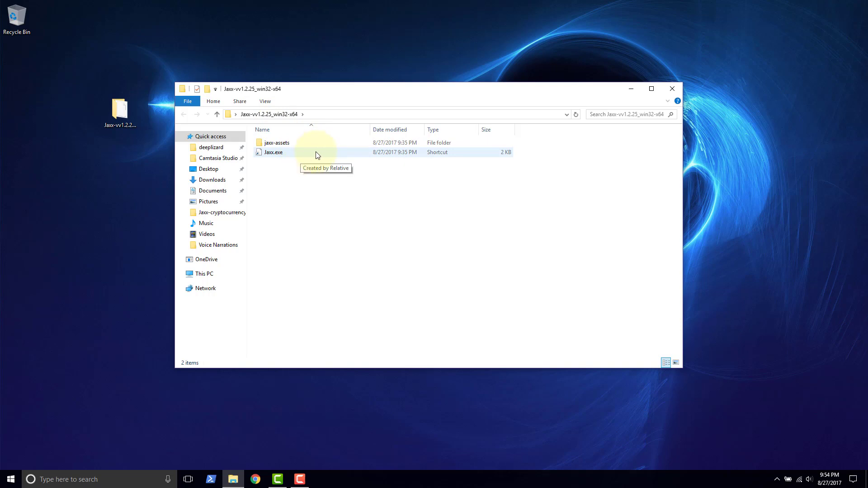
# Look inside jaxx-assets, return to Jaxx-vv1.2.25_win32-x64 and select the Jaxx.exe shortcut.
pyautogui.doubleClick(277, 142)
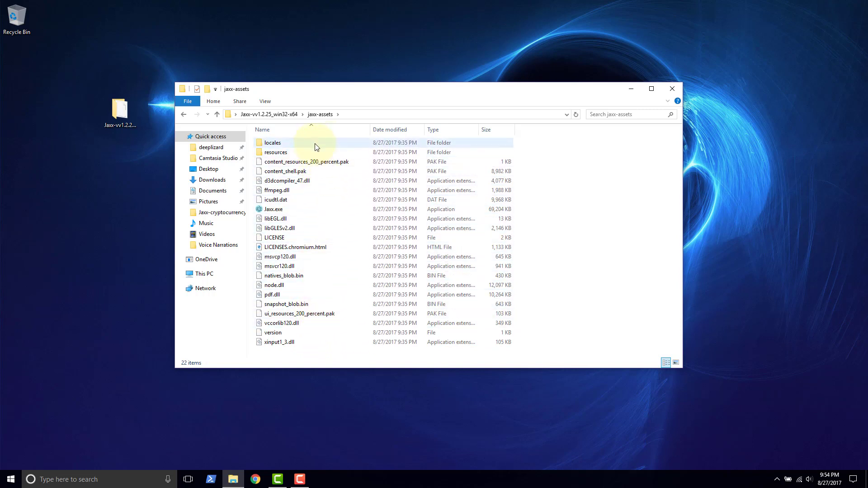
pyautogui.click(269, 114)
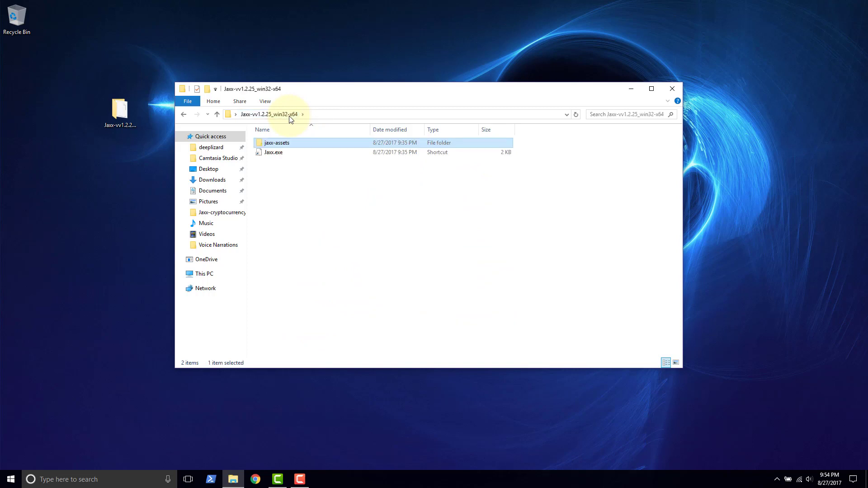
pyautogui.moveTo(334, 156)
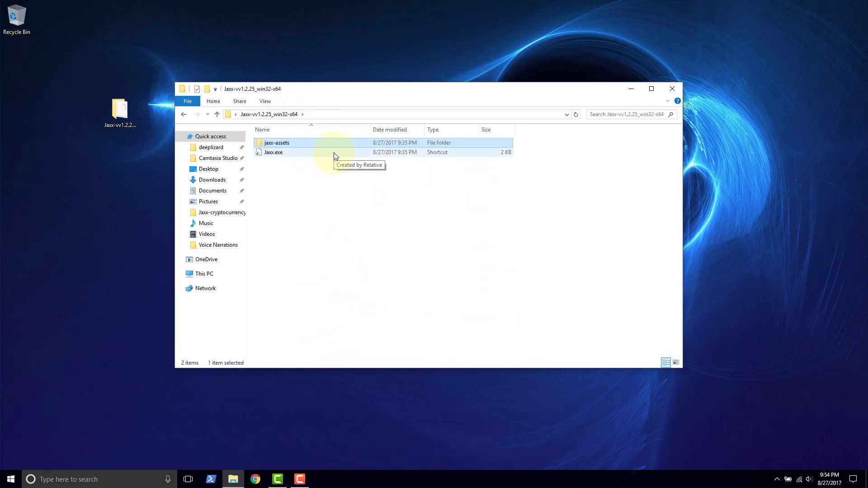
pyautogui.click(291, 152)
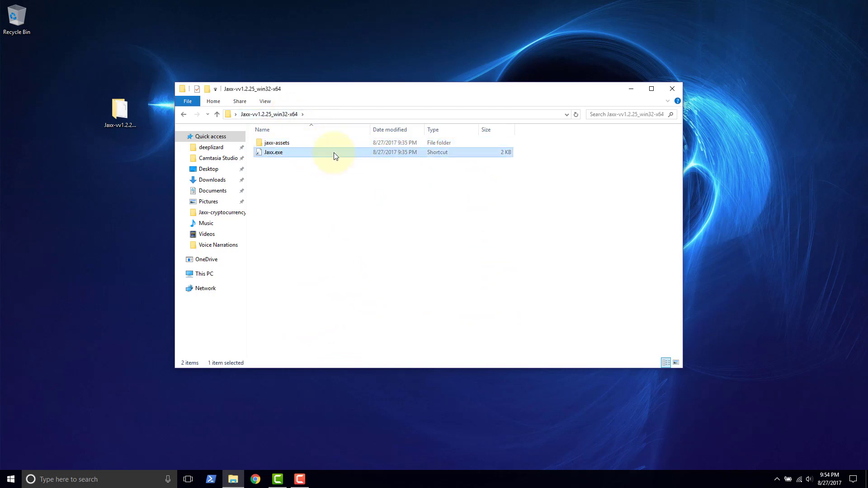
# Launch Jaxx.exe, allowing the unverified shortcut in the Security Warning.
pyautogui.doubleClick(274, 153)
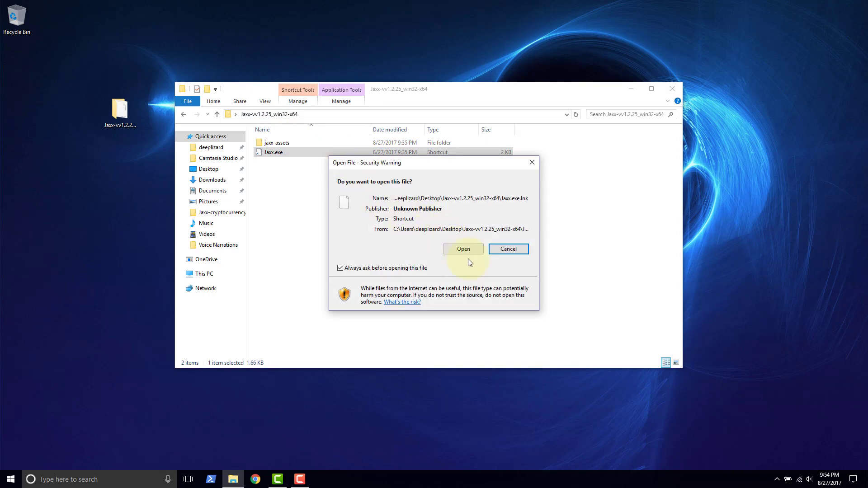
pyautogui.click(464, 249)
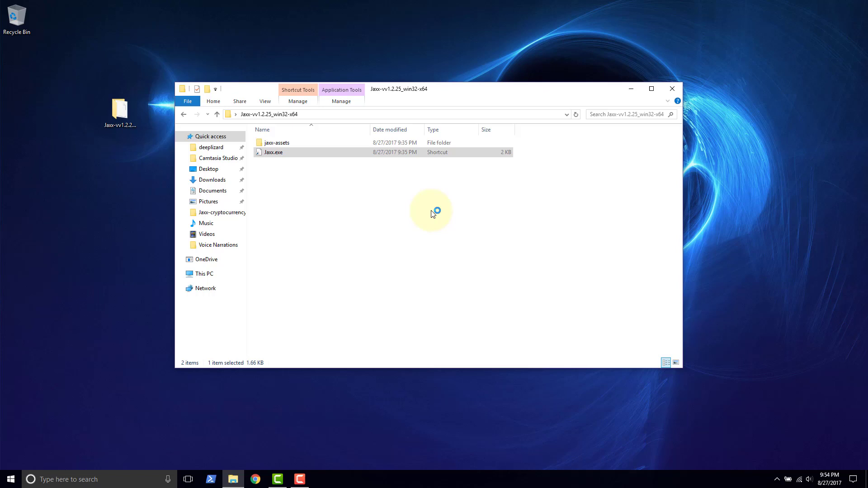
pyautogui.moveTo(433, 208)
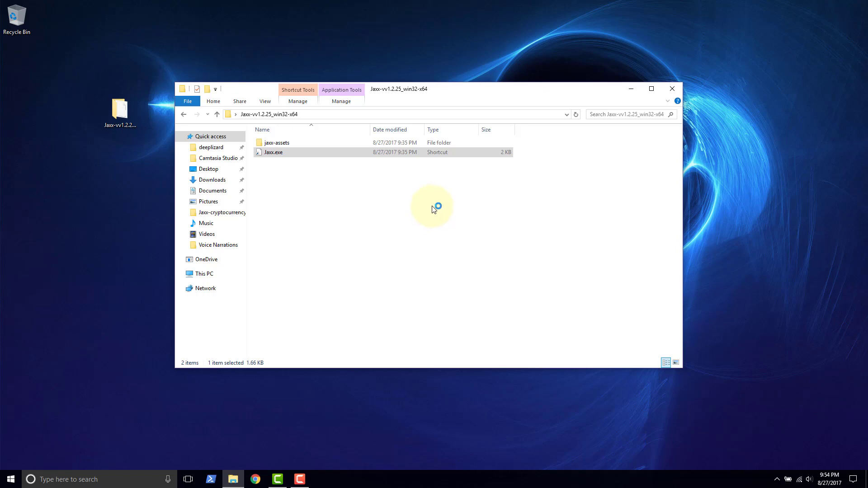
pyautogui.doubleClick(274, 152)
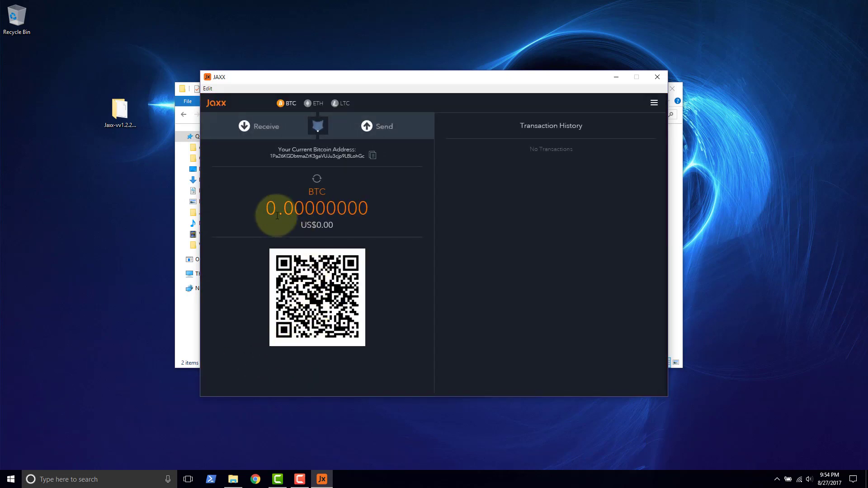
pyautogui.moveTo(293, 138)
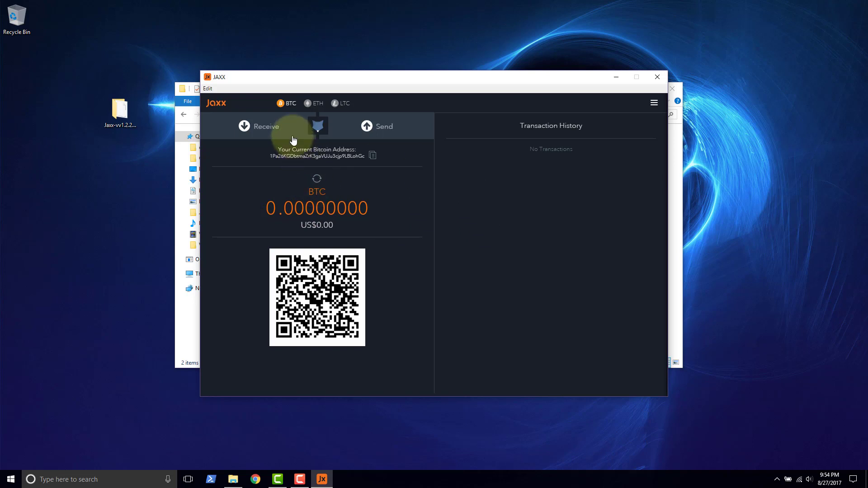
pyautogui.moveTo(351, 92)
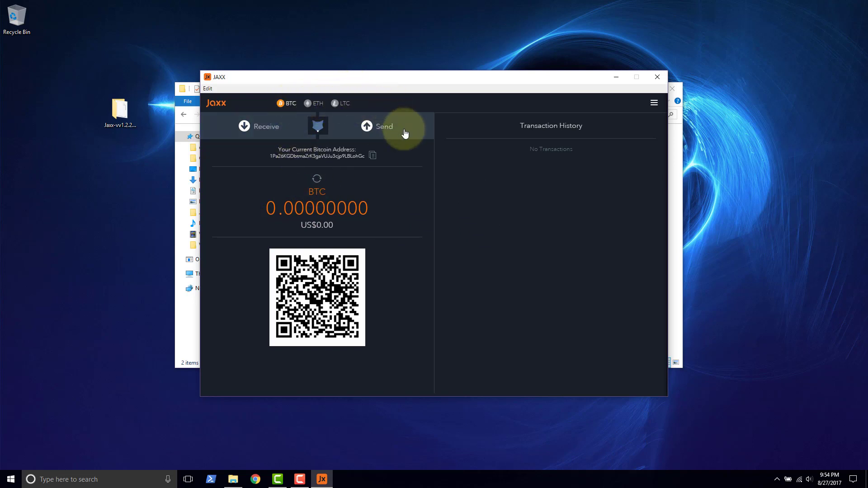
pyautogui.moveTo(429, 221)
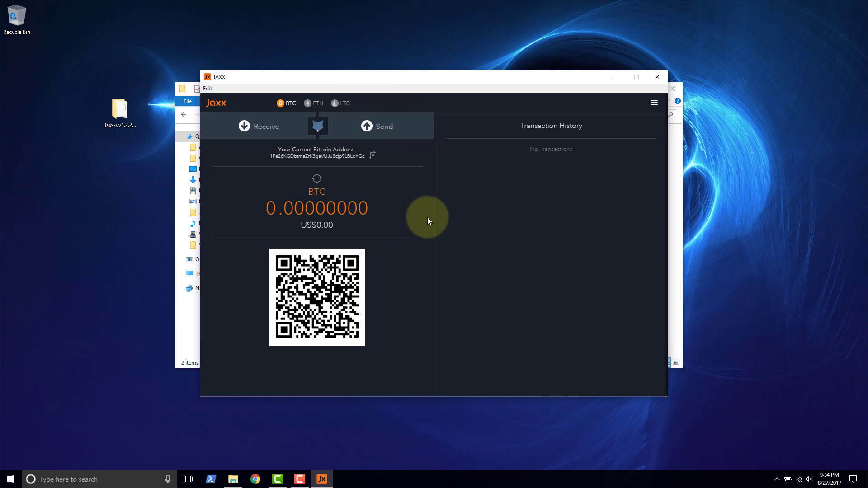
pyautogui.moveTo(448, 216)
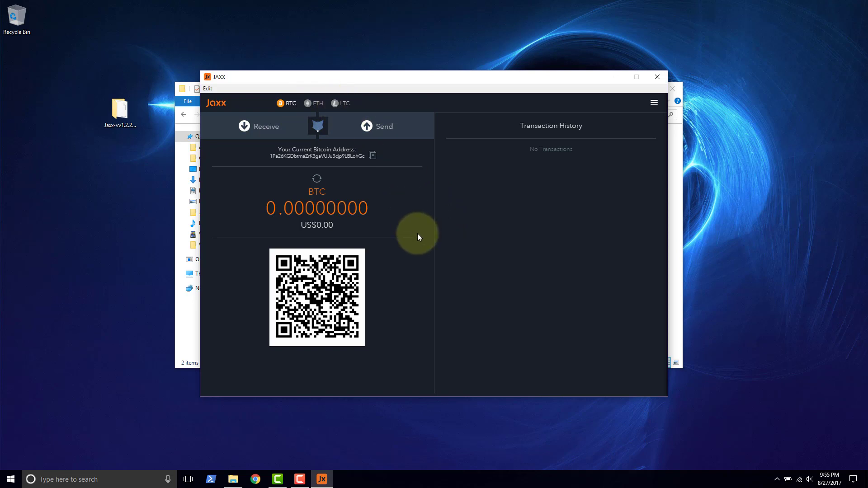
pyautogui.moveTo(421, 229)
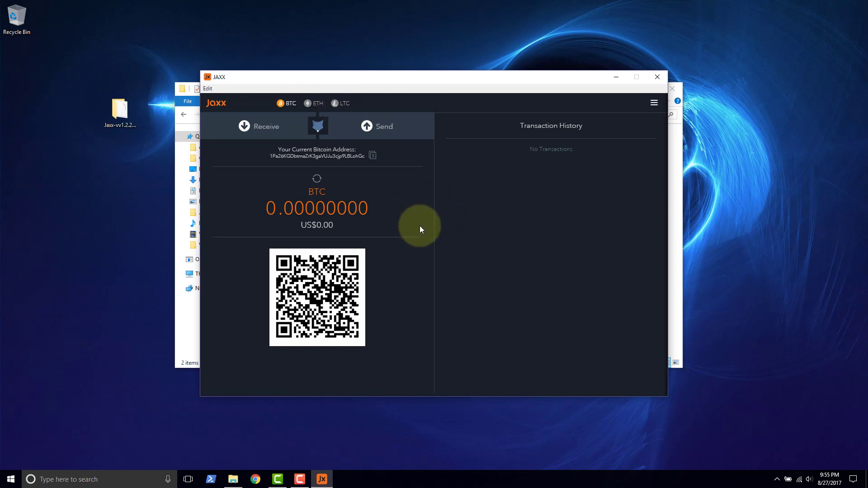
pyautogui.moveTo(423, 222)
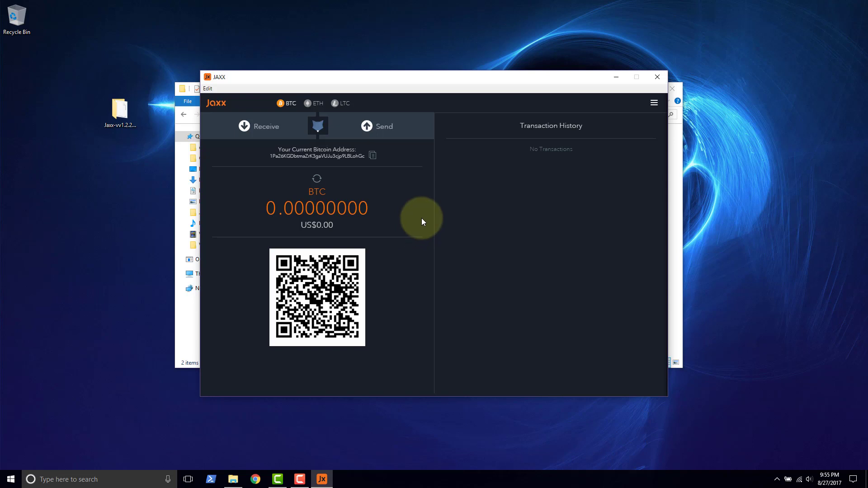
pyautogui.moveTo(422, 199)
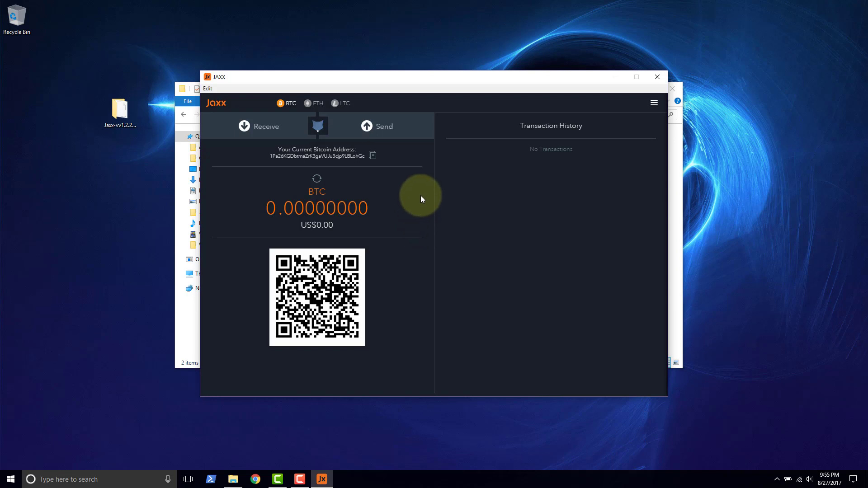
pyautogui.moveTo(422, 206)
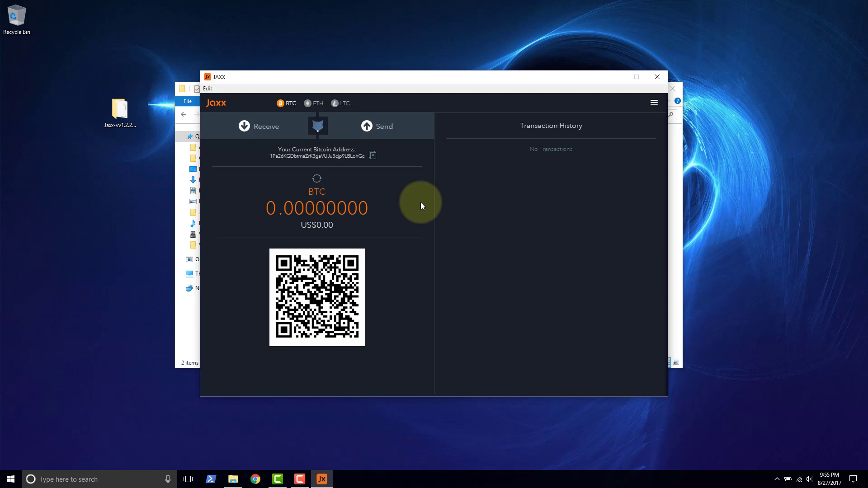
pyautogui.moveTo(595, 187)
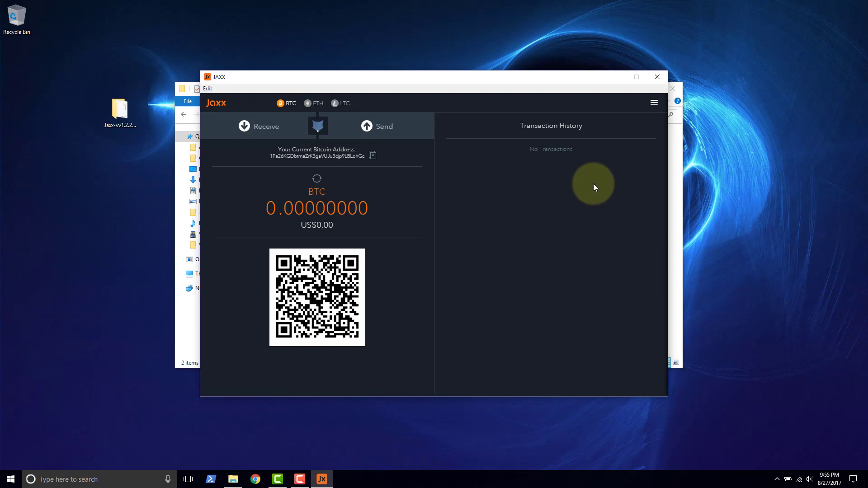
pyautogui.moveTo(613, 131)
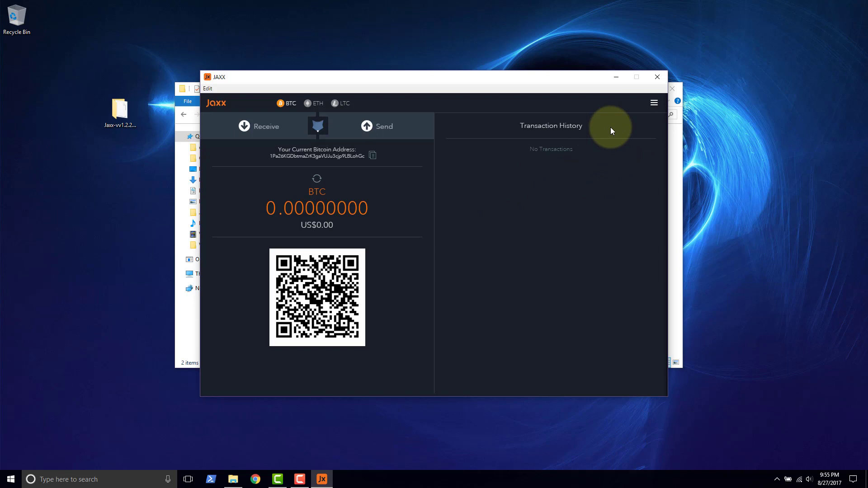
pyautogui.moveTo(658, 78)
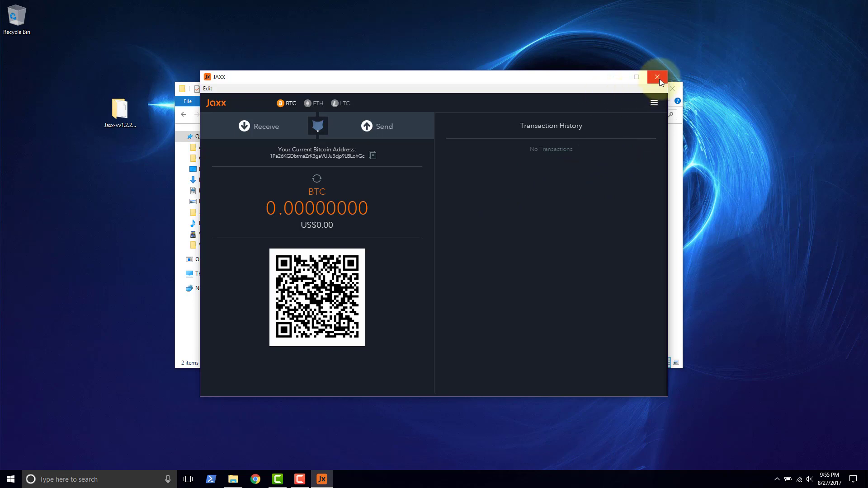
pyautogui.moveTo(632, 120)
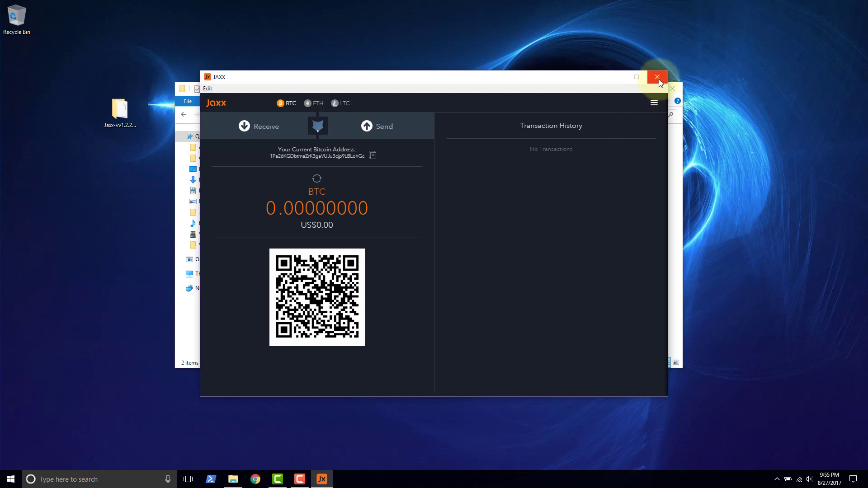
# Close the Jaxx wallet window after viewing the empty BTC balance.
pyautogui.click(659, 77)
pyautogui.write('C:\\Users\\deeplizard\\D')
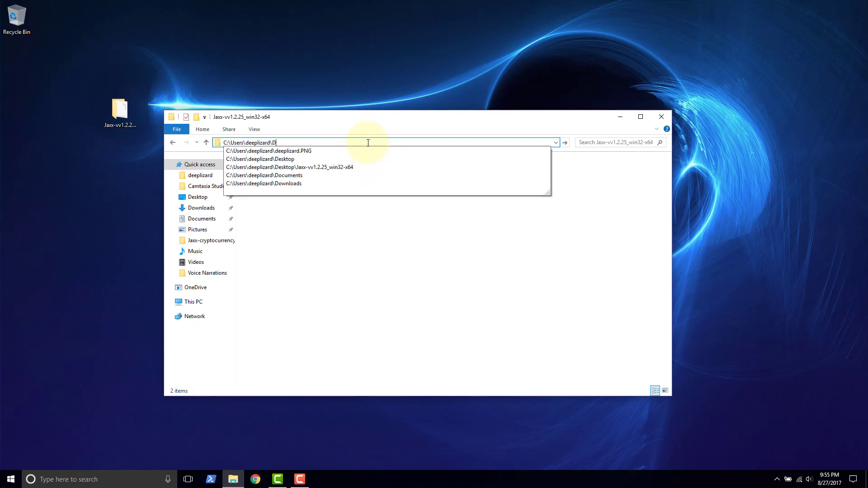
# Navigate to AppData\Roaming and open the Jaxx data folder there.
pyautogui.press('Backspace')
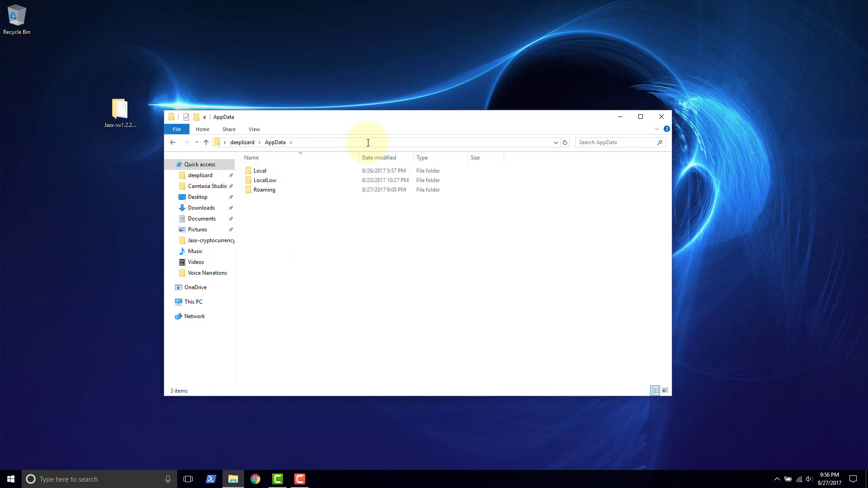
pyautogui.moveTo(342, 151)
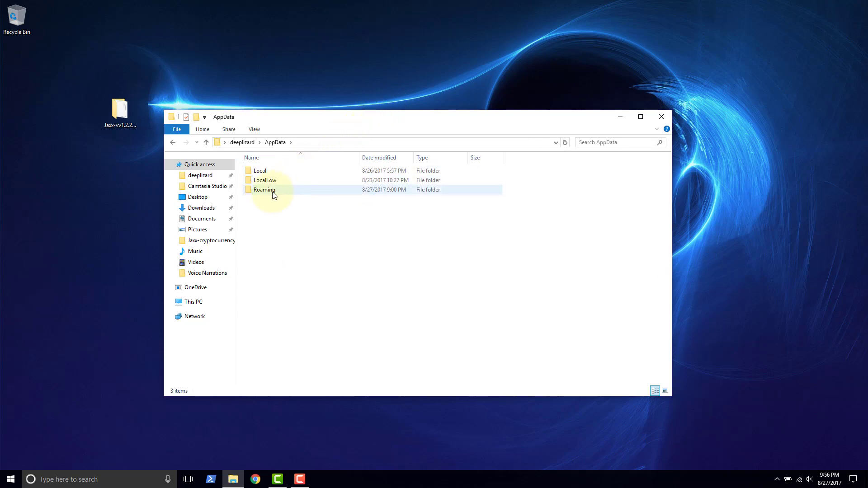
pyautogui.doubleClick(264, 190)
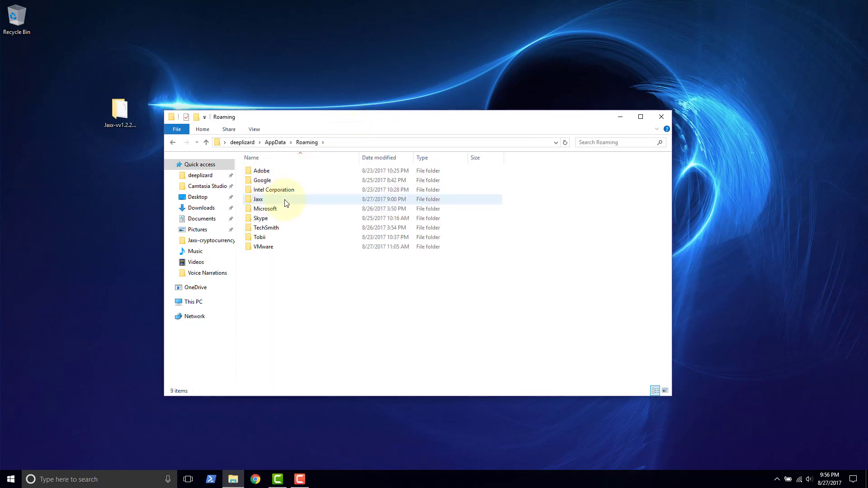
pyautogui.click(258, 199)
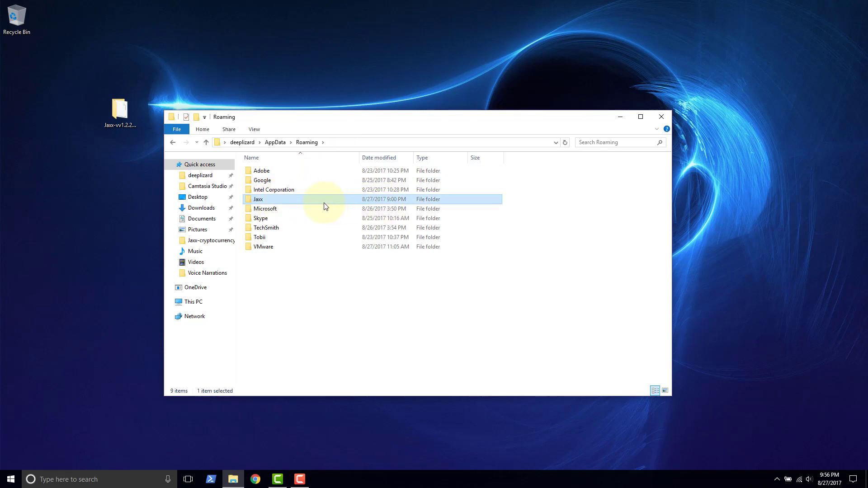
pyautogui.doubleClick(258, 199)
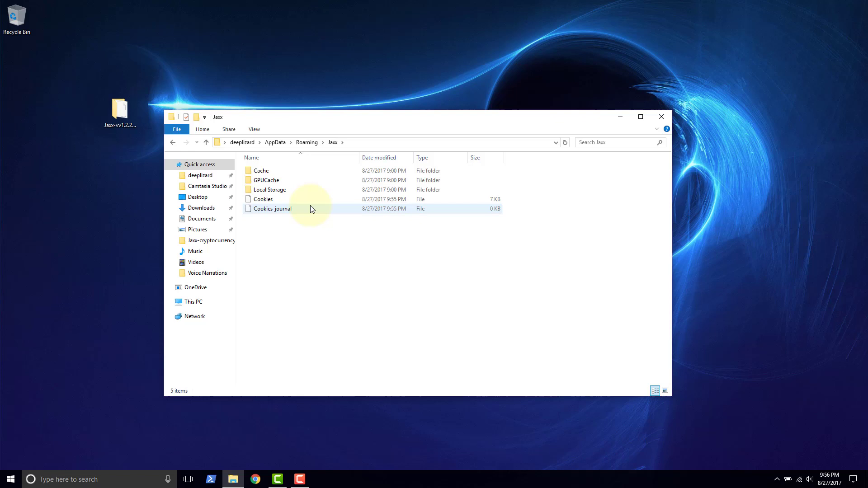
# Drag the Jaxx data folder from Roaming onto the desktop, then select the Jaxx program folder.
pyautogui.click(263, 199)
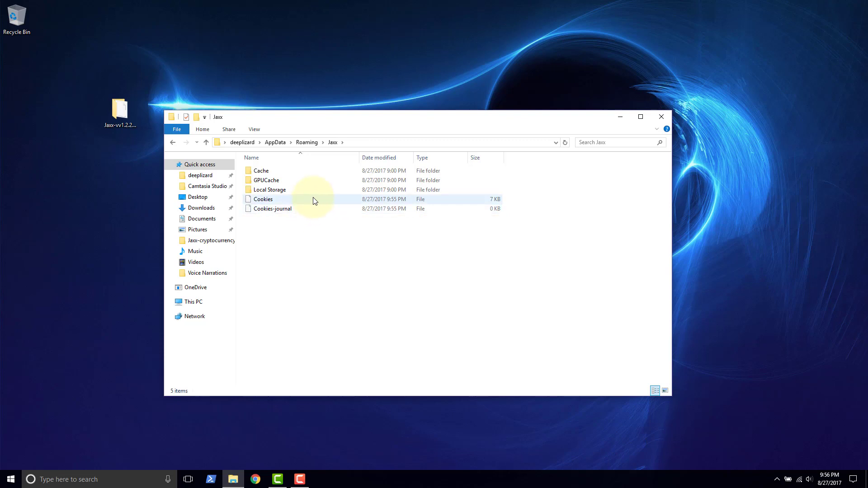
pyautogui.moveTo(317, 191)
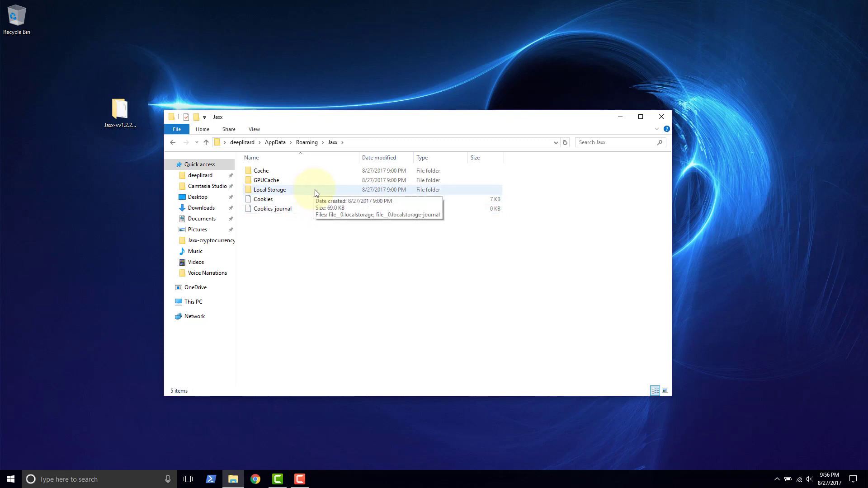
pyautogui.moveTo(325, 193)
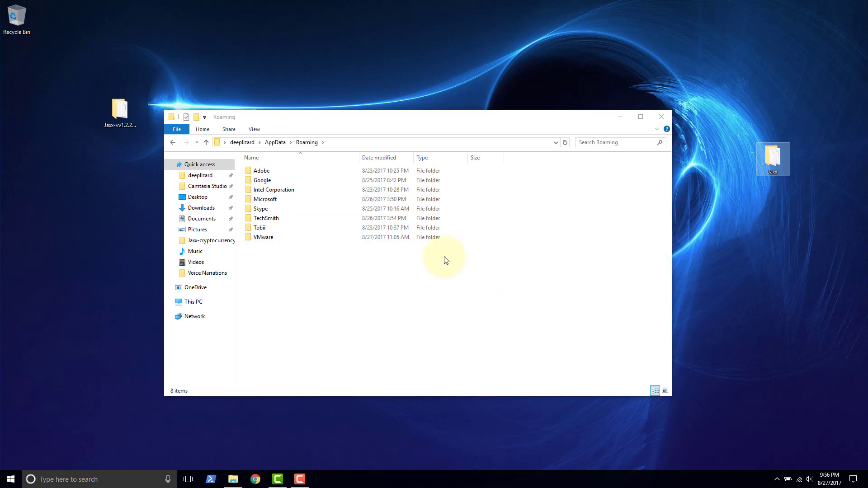
pyautogui.click(120, 112)
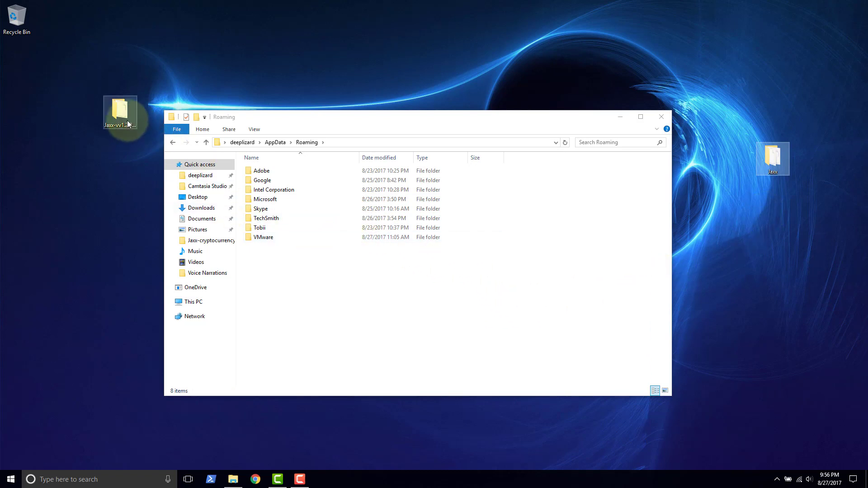
# Relaunch Jaxx from the desktop program folder, allowing the shortcut to open.
pyautogui.doubleClick(120, 112)
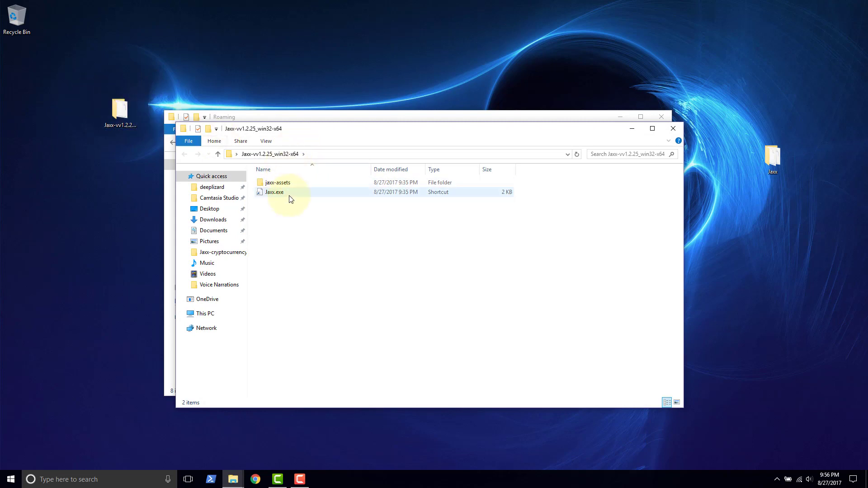
pyautogui.doubleClick(274, 192)
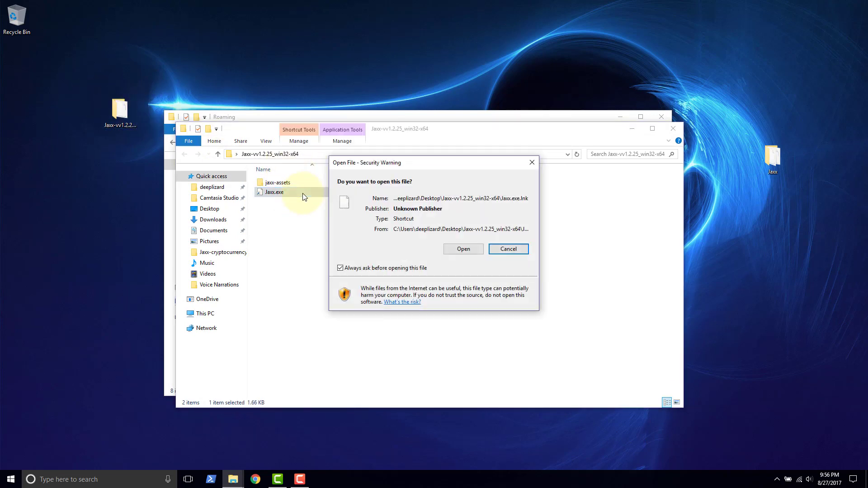
pyautogui.click(464, 248)
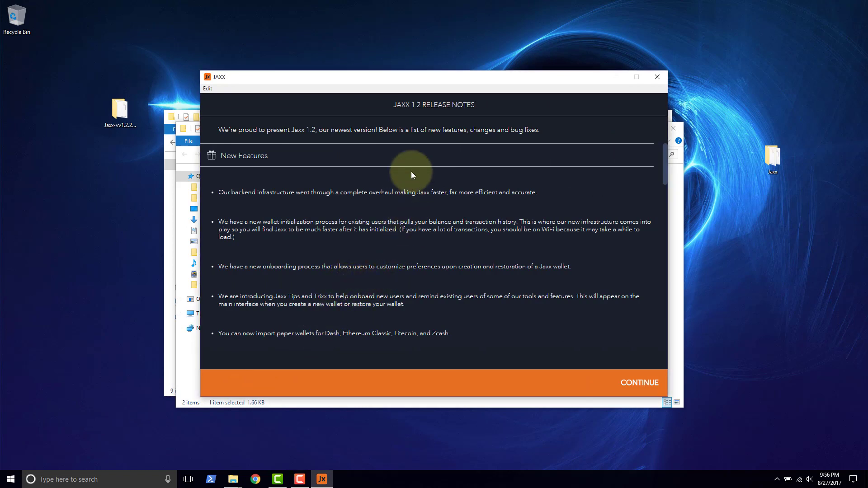
pyautogui.moveTo(324, 140)
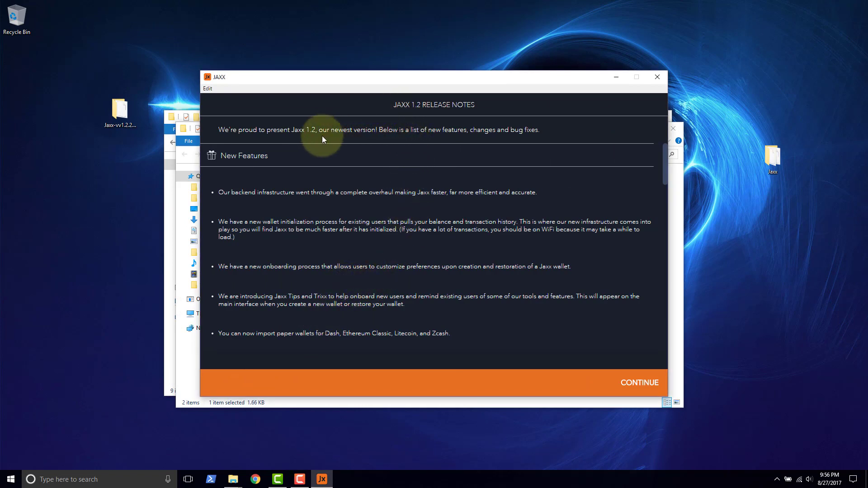
pyautogui.moveTo(439, 153)
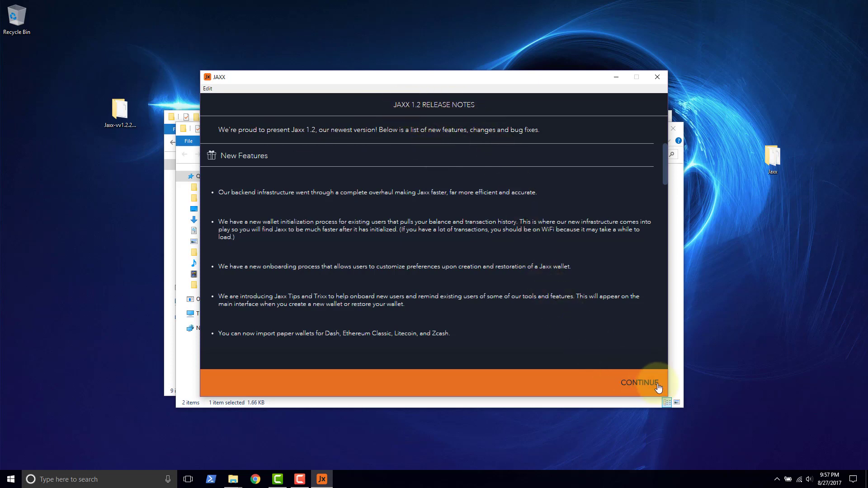
# Pass the release notes and license to the new-wallet setup screen, then start quitting.
pyautogui.click(641, 382)
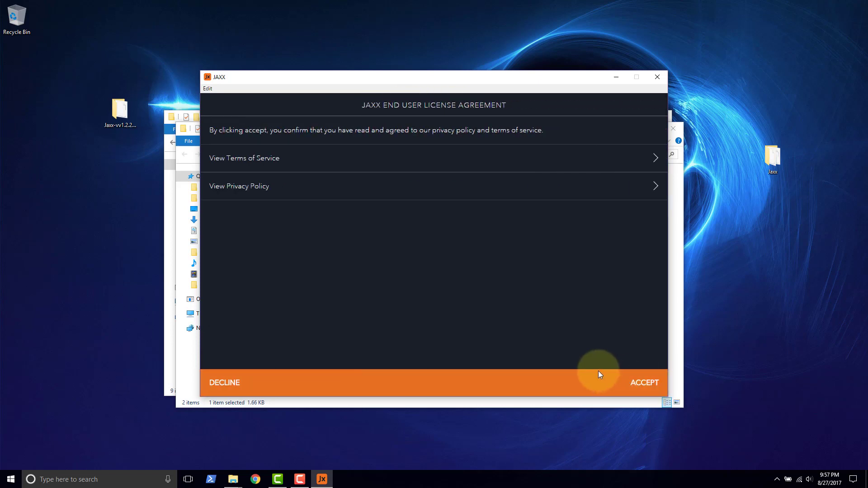
pyautogui.moveTo(551, 228)
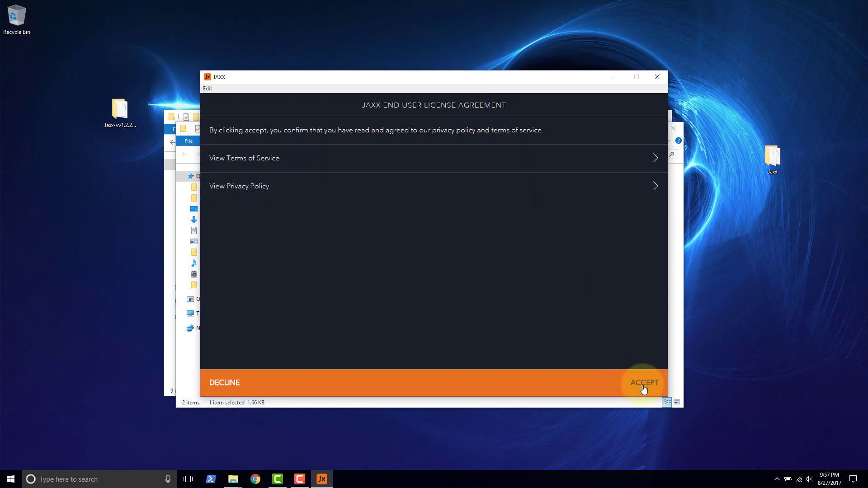
pyautogui.click(644, 382)
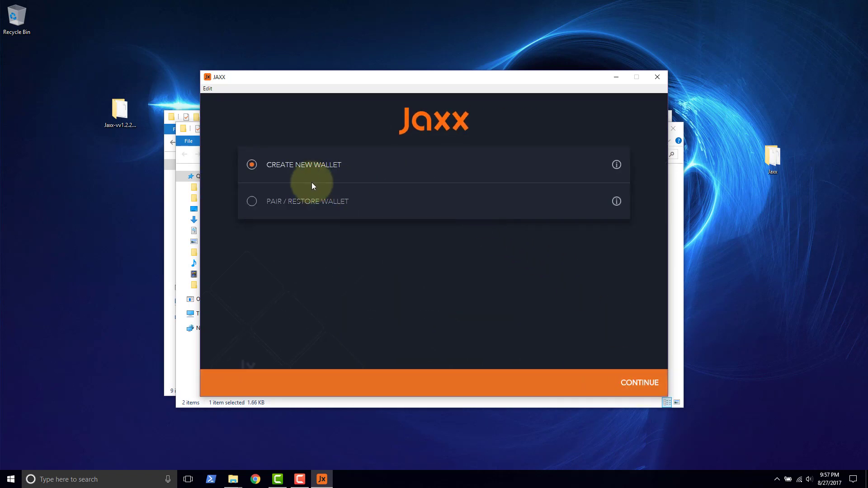
pyautogui.moveTo(281, 175)
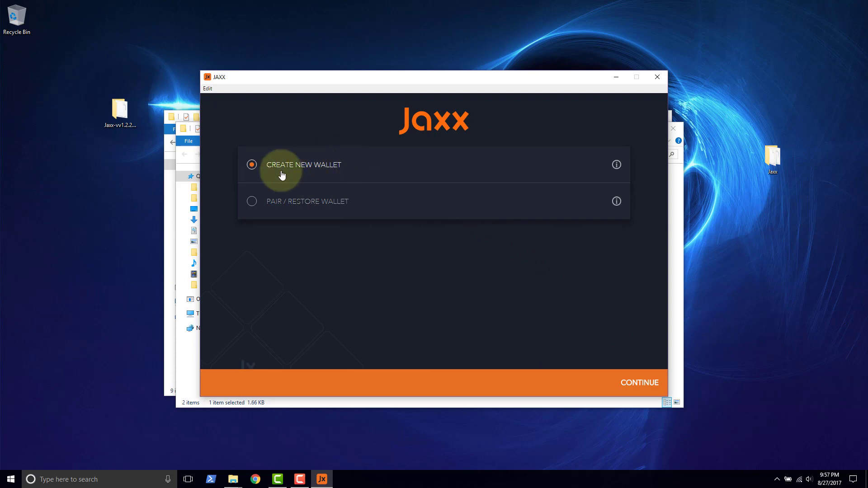
pyautogui.moveTo(561, 321)
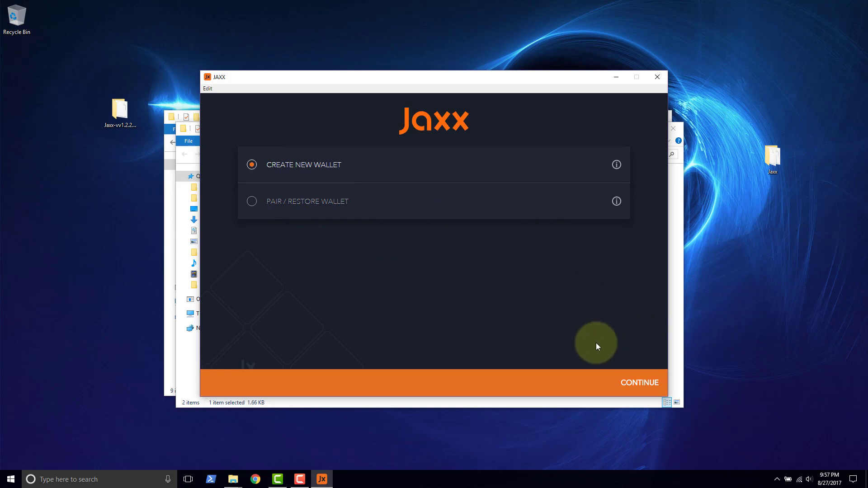
pyautogui.moveTo(504, 250)
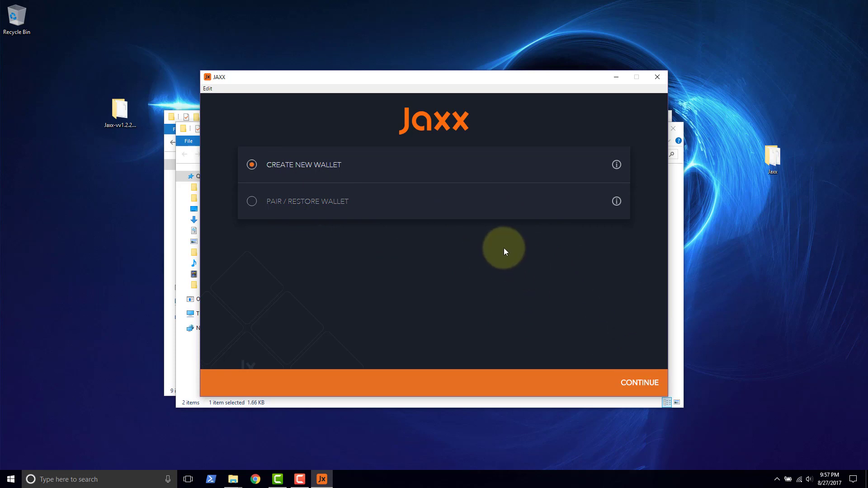
pyautogui.moveTo(680, 228)
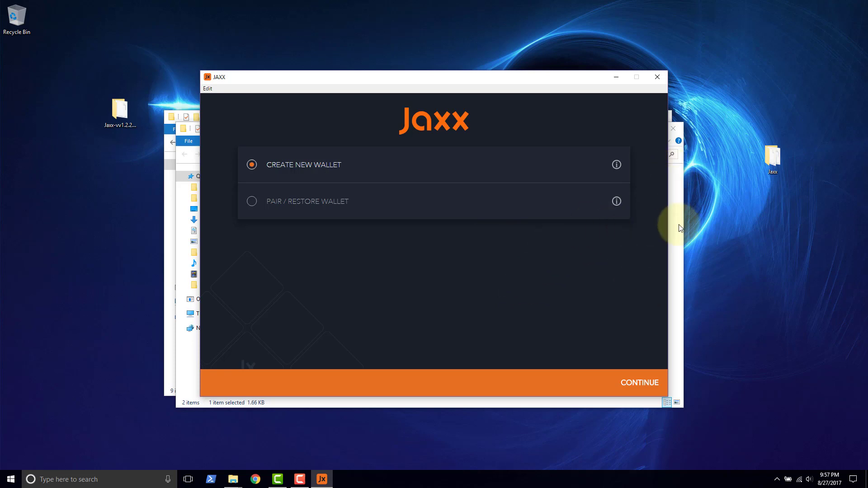
pyautogui.click(658, 76)
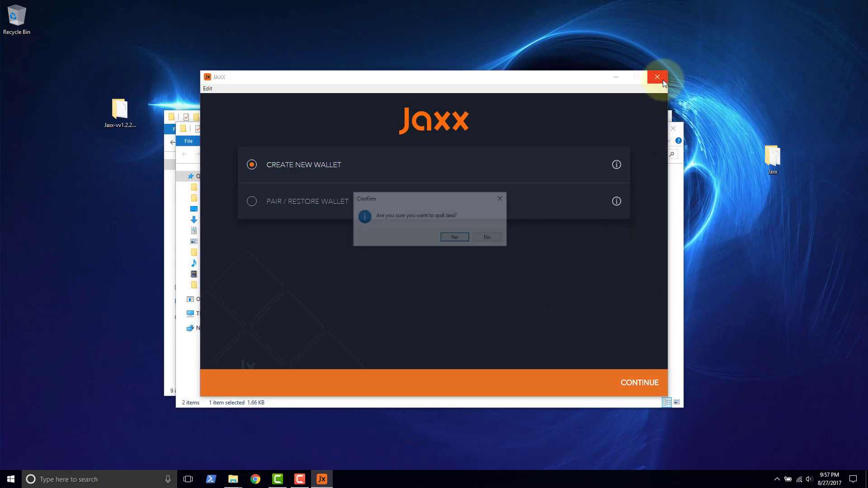
# Confirm quitting Jaxx and open the newly recreated Jaxx folder in Roaming.
pyautogui.click(454, 237)
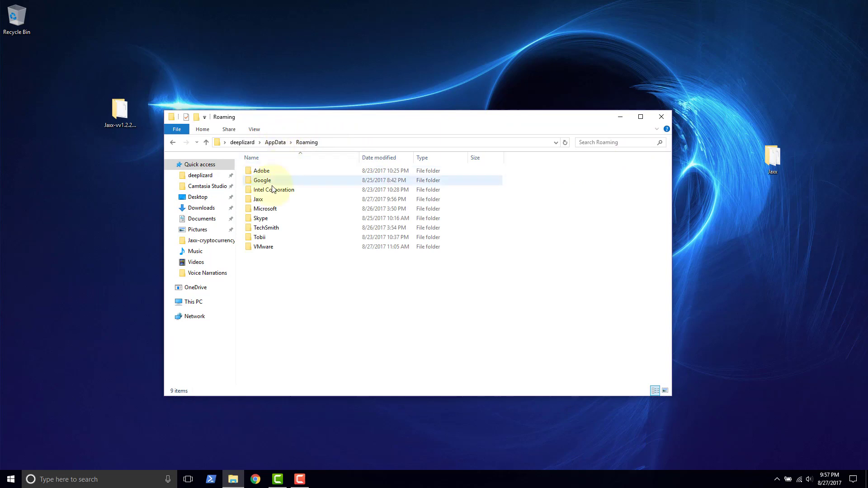
pyautogui.moveTo(264, 200)
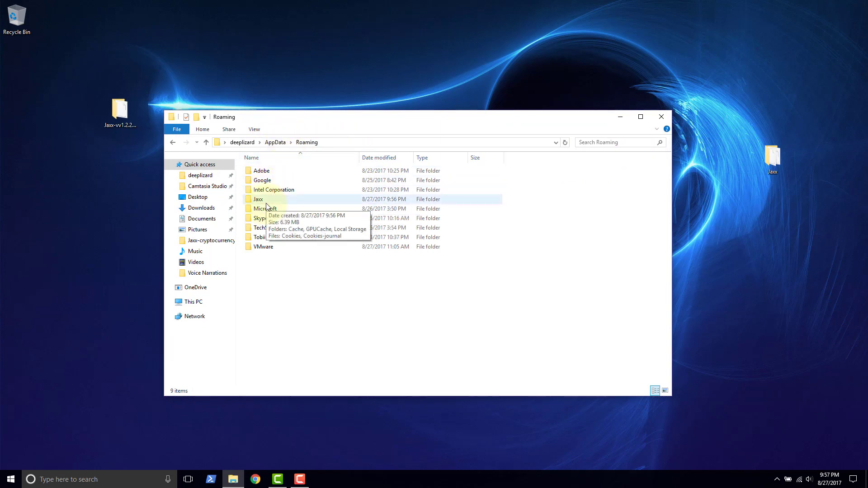
pyautogui.doubleClick(258, 199)
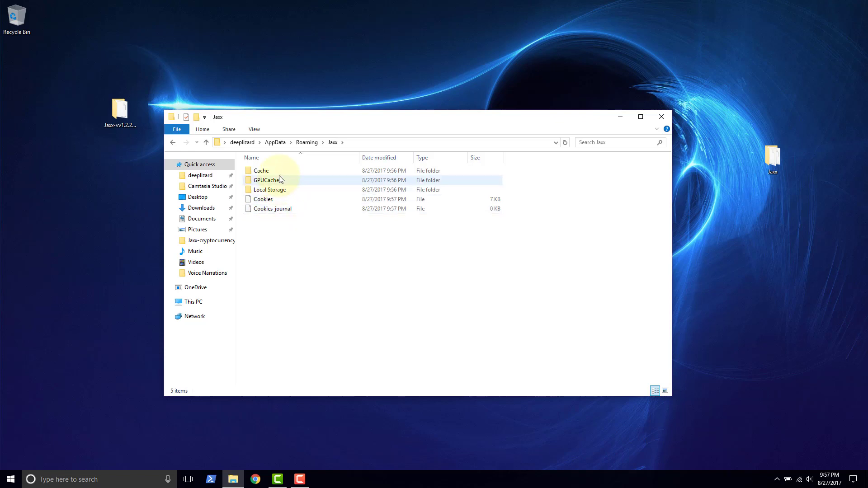
pyautogui.moveTo(293, 217)
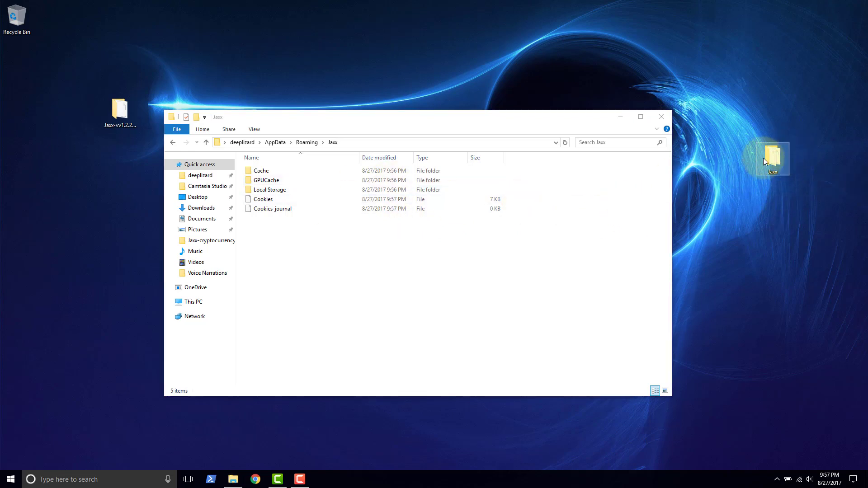
pyautogui.moveTo(749, 126)
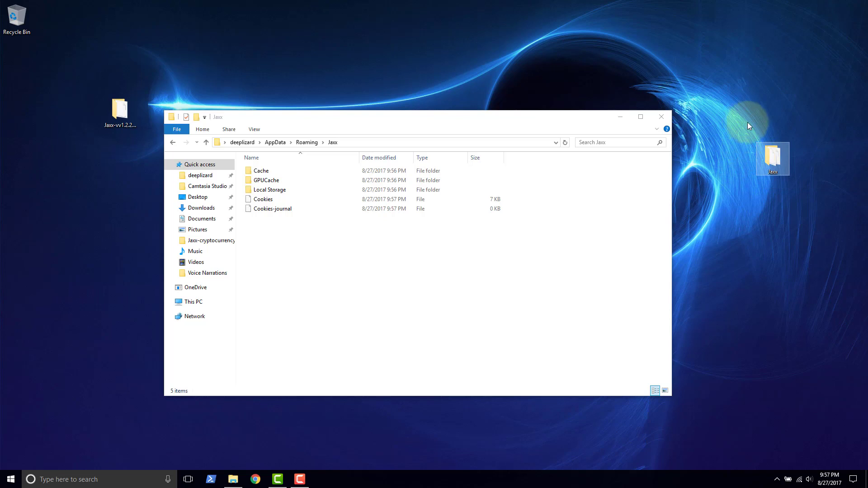
pyautogui.moveTo(793, 205)
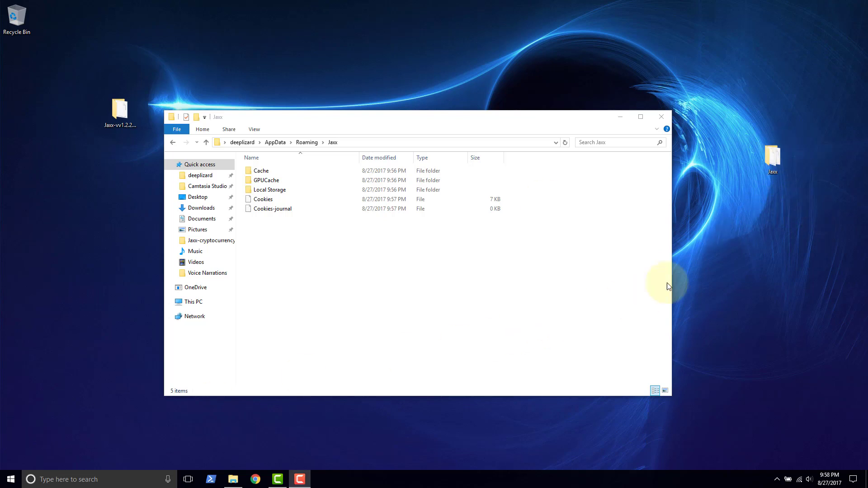
pyautogui.moveTo(594, 187)
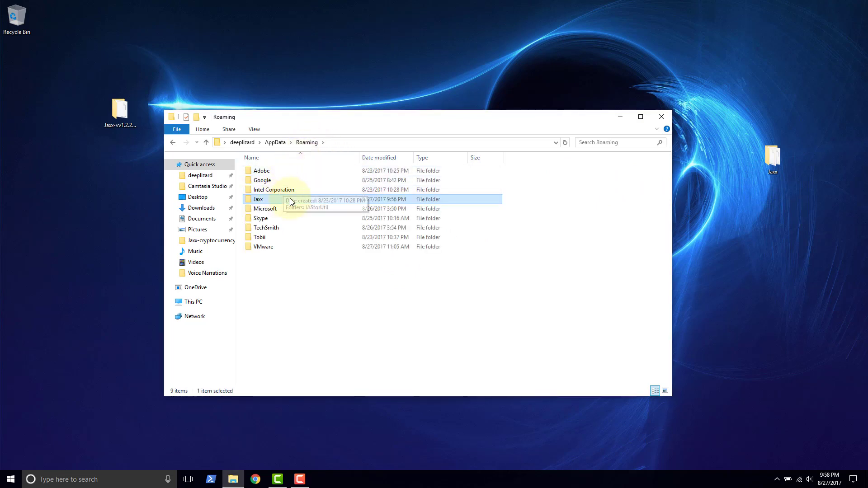
pyautogui.moveTo(301, 203)
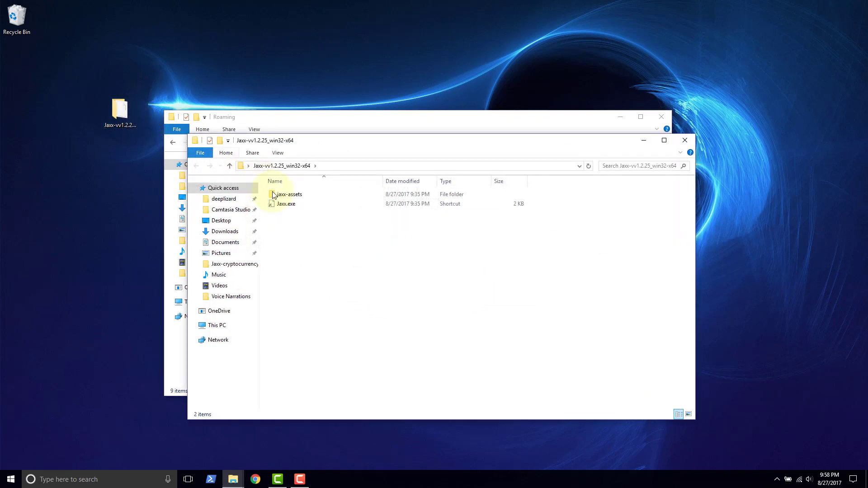
# Relaunch Jaxx to see the restored 0.00000000 BTC wallet, then quit with confirmation.
pyautogui.doubleClick(286, 203)
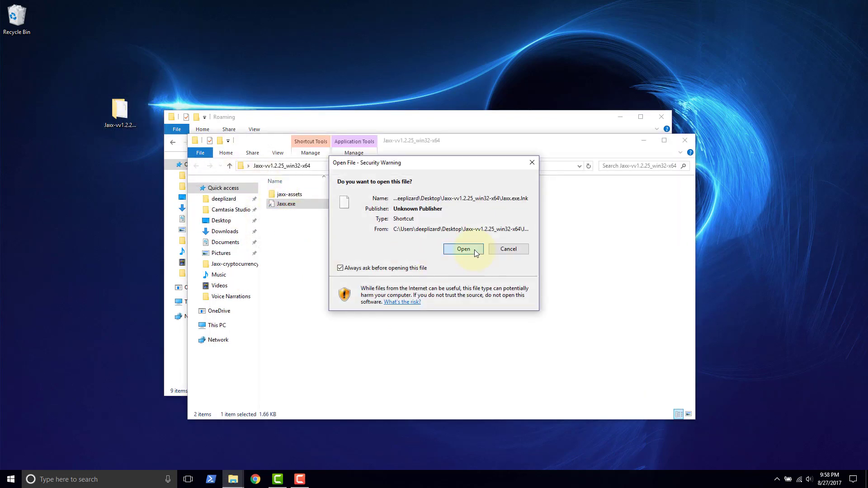
pyautogui.click(463, 249)
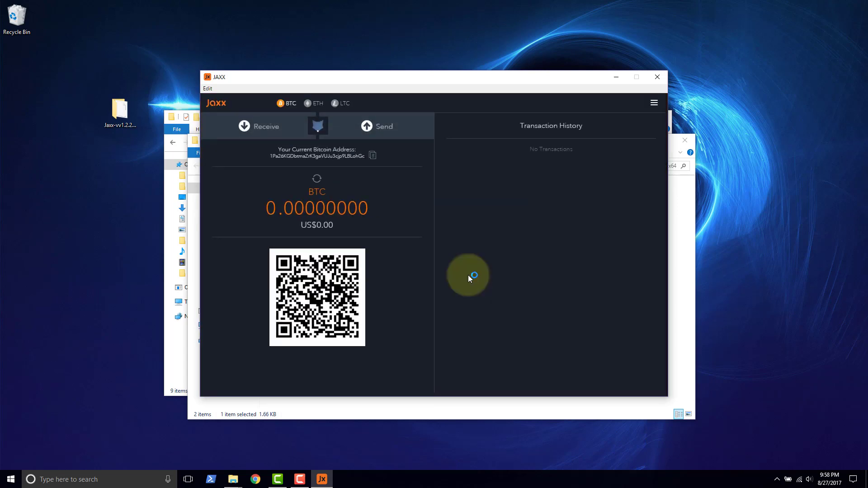
pyautogui.moveTo(527, 216)
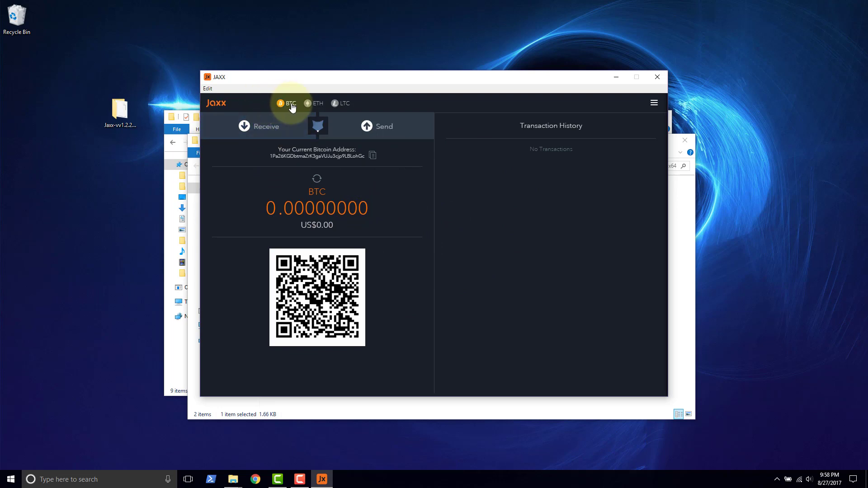
pyautogui.moveTo(632, 71)
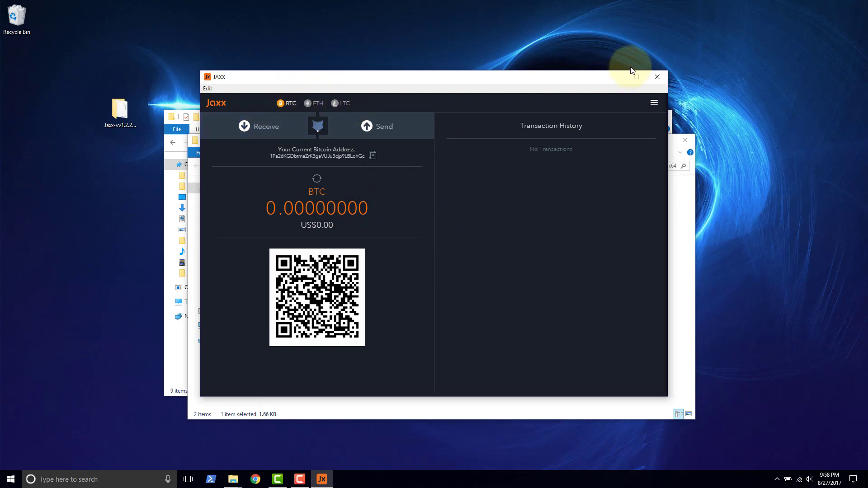
pyautogui.click(657, 77)
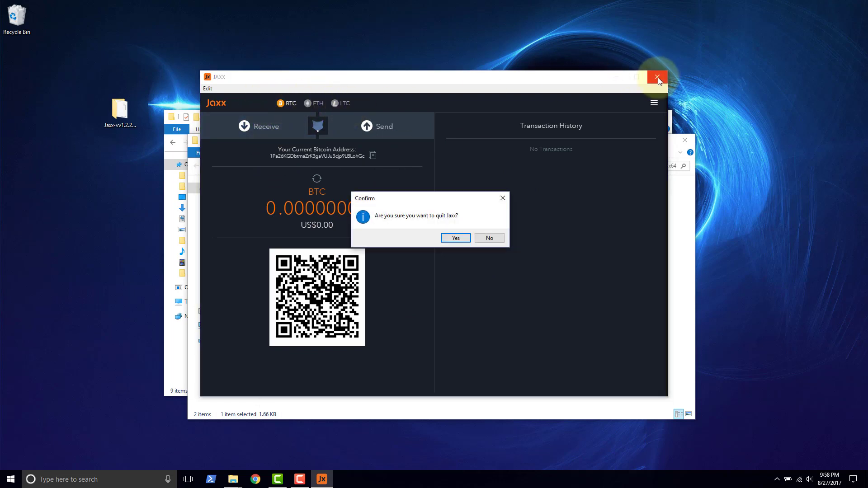
pyautogui.click(456, 238)
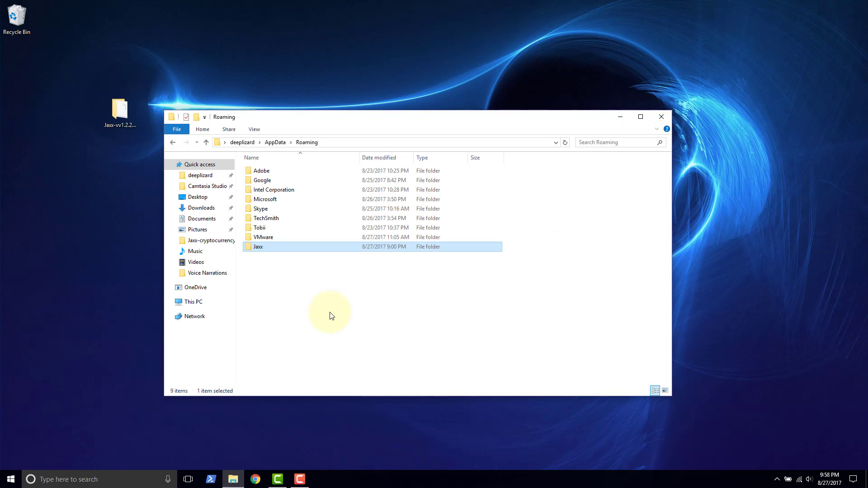
pyautogui.moveTo(365, 321)
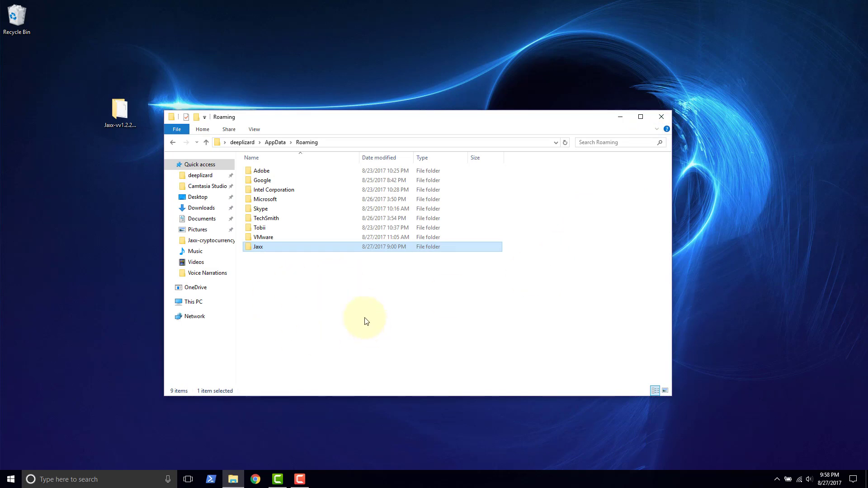
pyautogui.moveTo(383, 306)
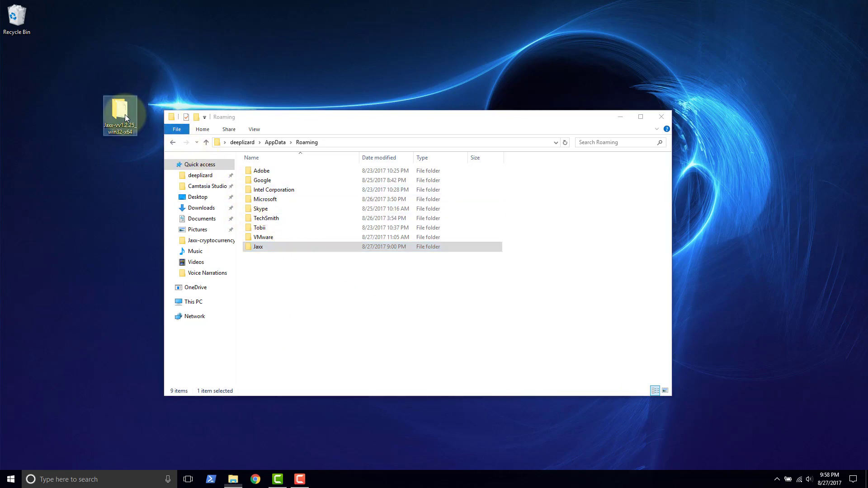
pyautogui.moveTo(127, 111)
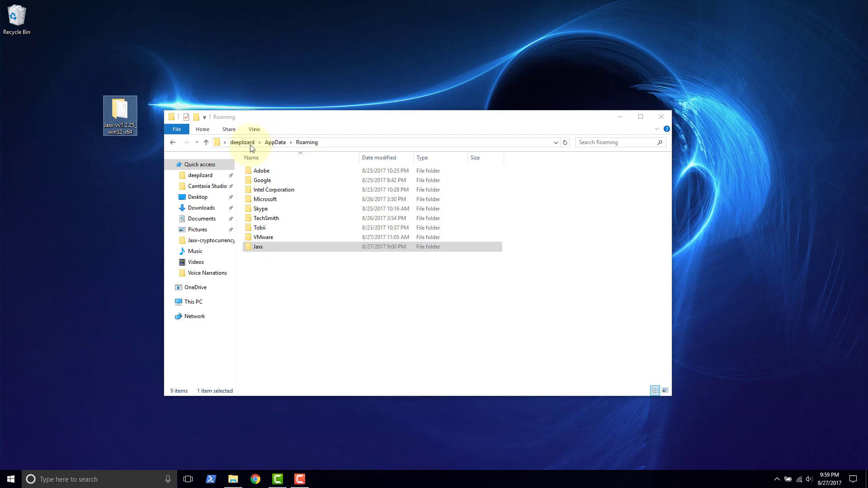
pyautogui.moveTo(274, 145)
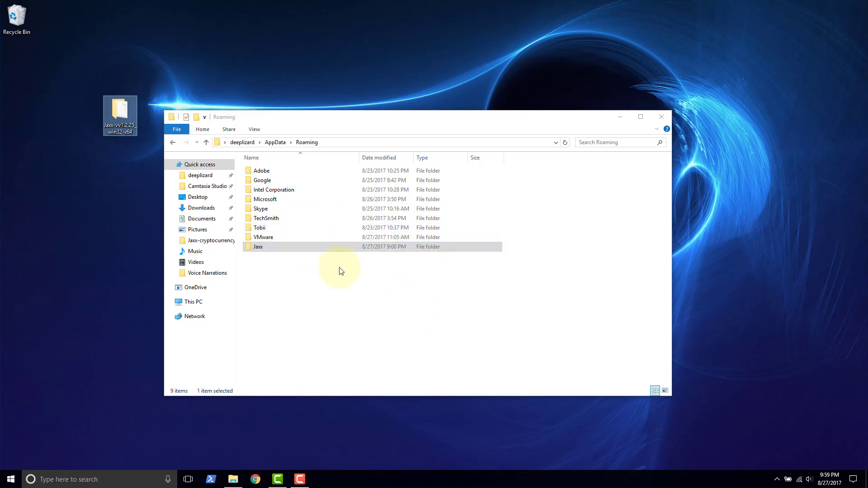
pyautogui.moveTo(520, 268)
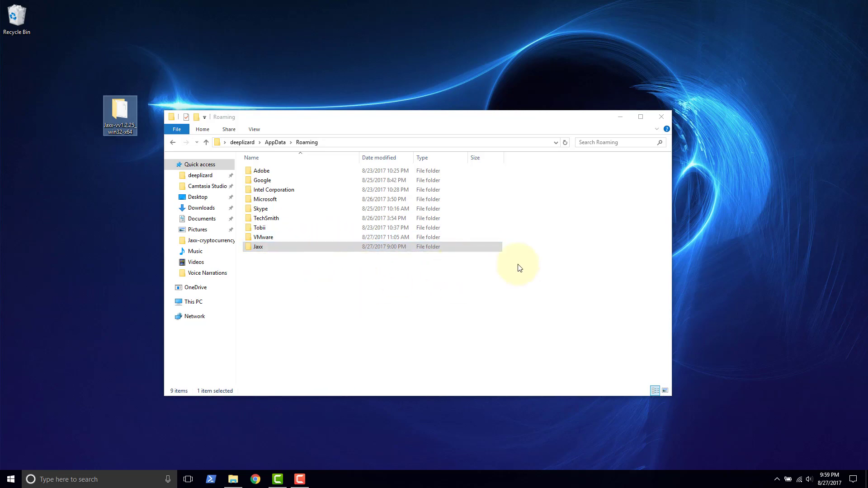